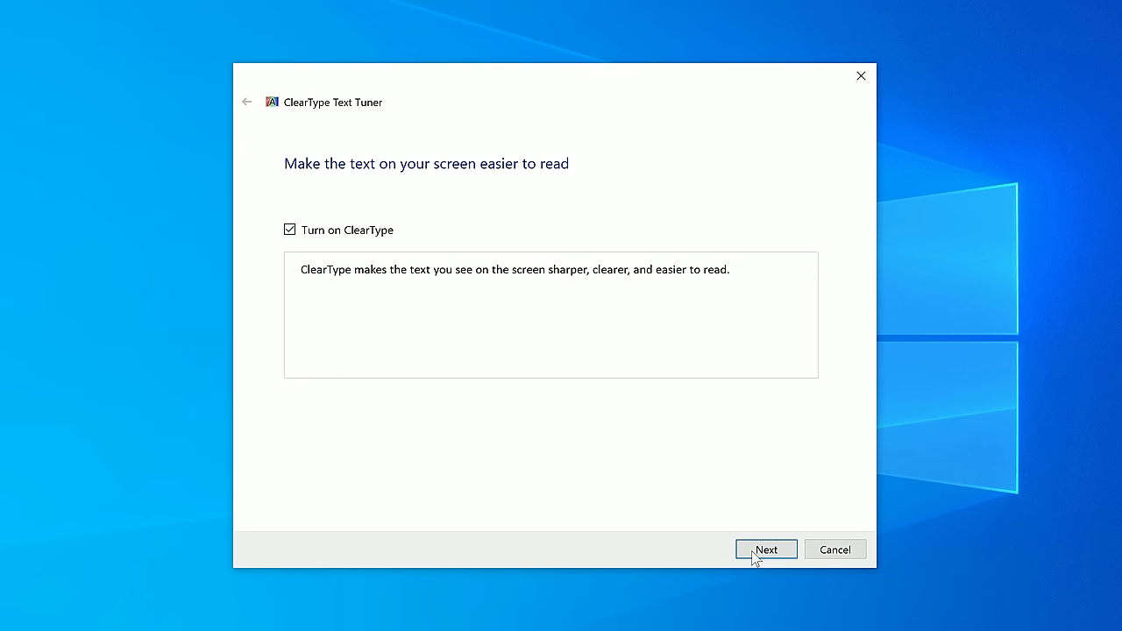
Step: Turn on ClearType, pass the resolution check, and pick the best samples in rounds one and two
{"action": "left_click", "coordinate": [766, 549]}
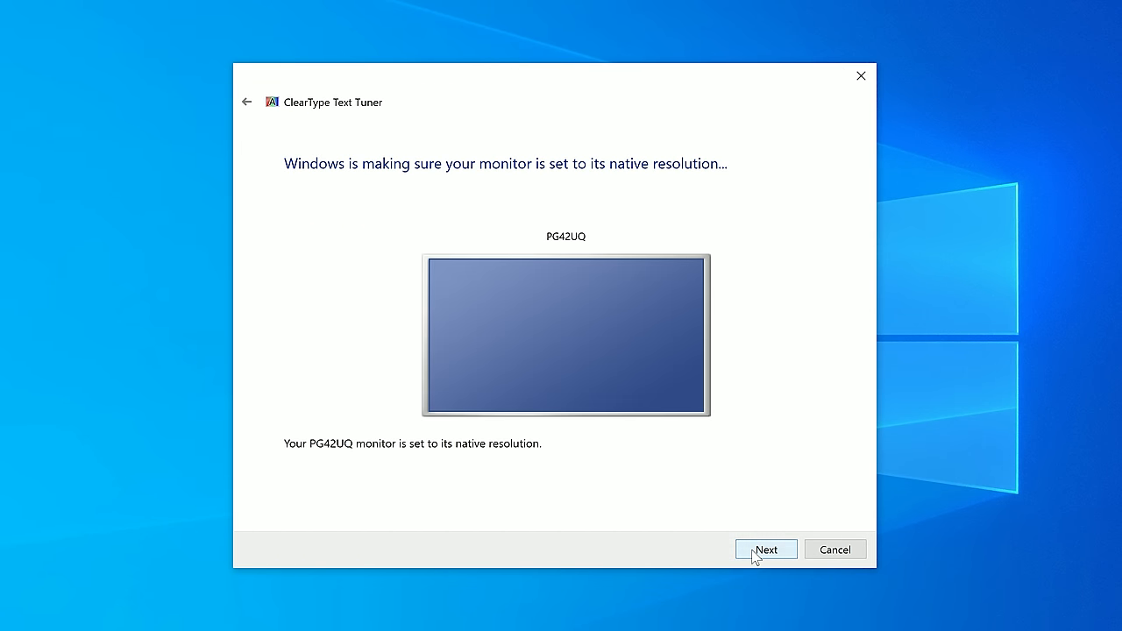
{"action": "left_click", "coordinate": [766, 549]}
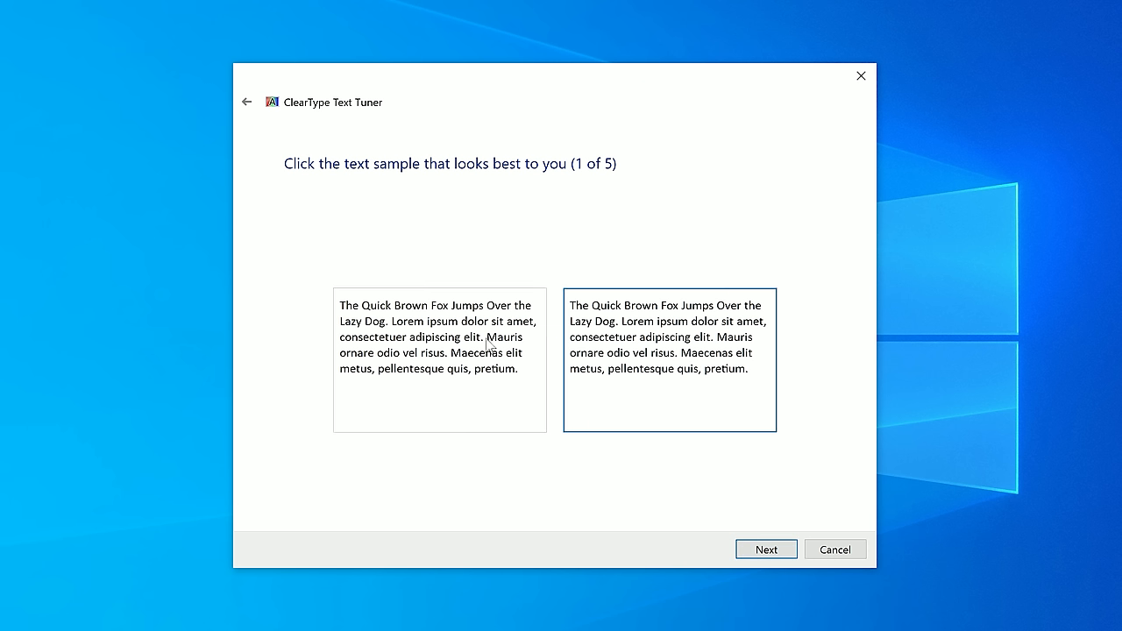
{"action": "mouse_move", "coordinate": [522, 346]}
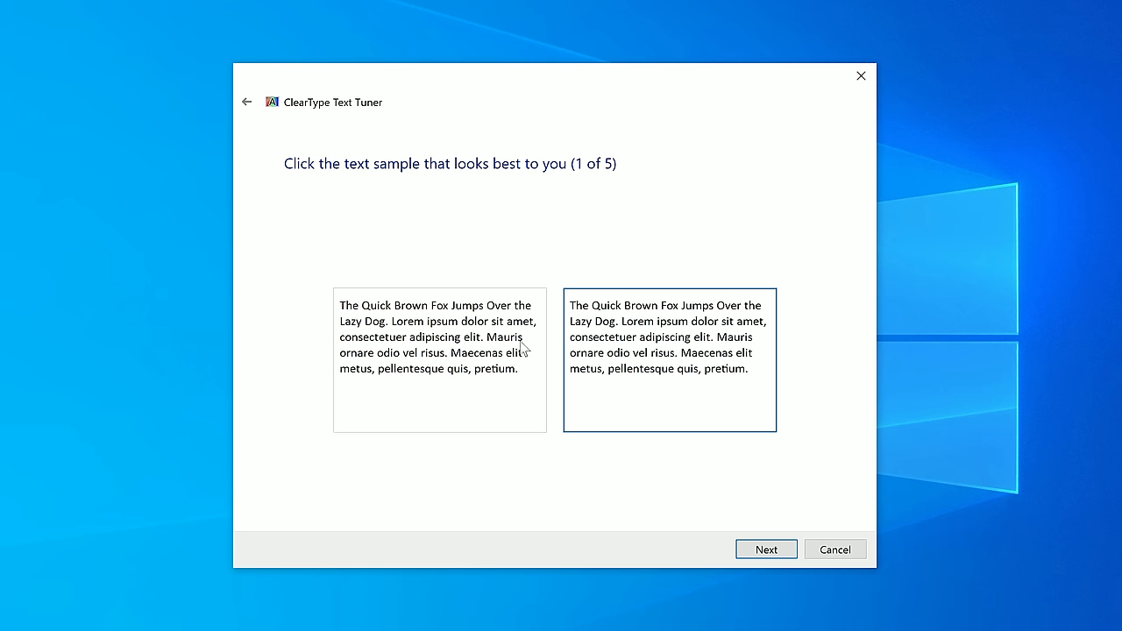
{"action": "left_click", "coordinate": [439, 359]}
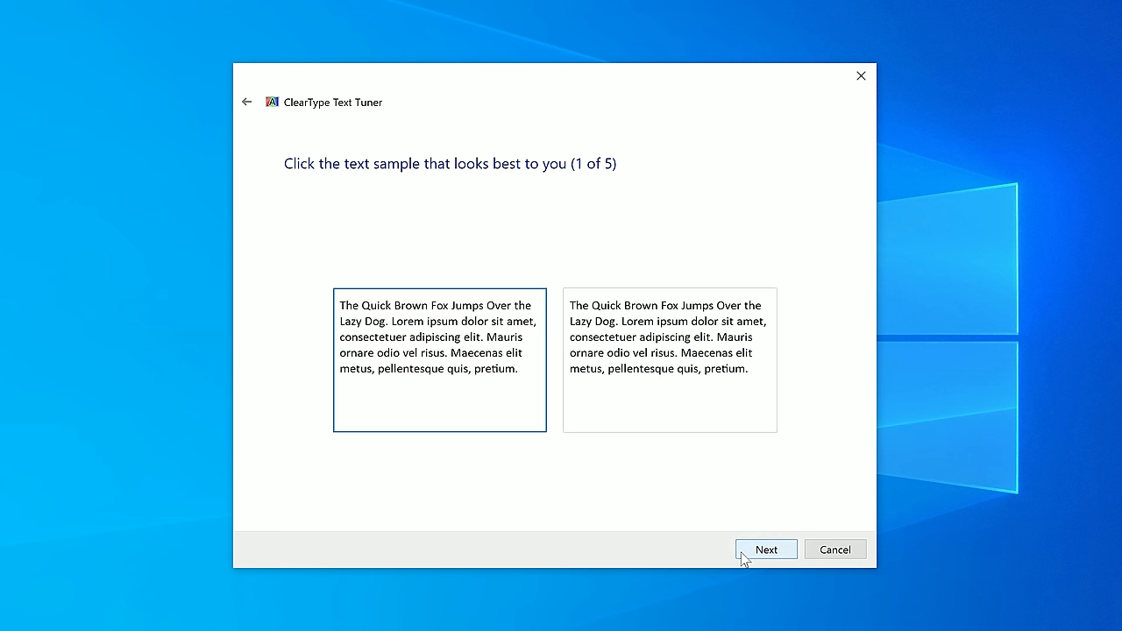
{"action": "left_click", "coordinate": [766, 549]}
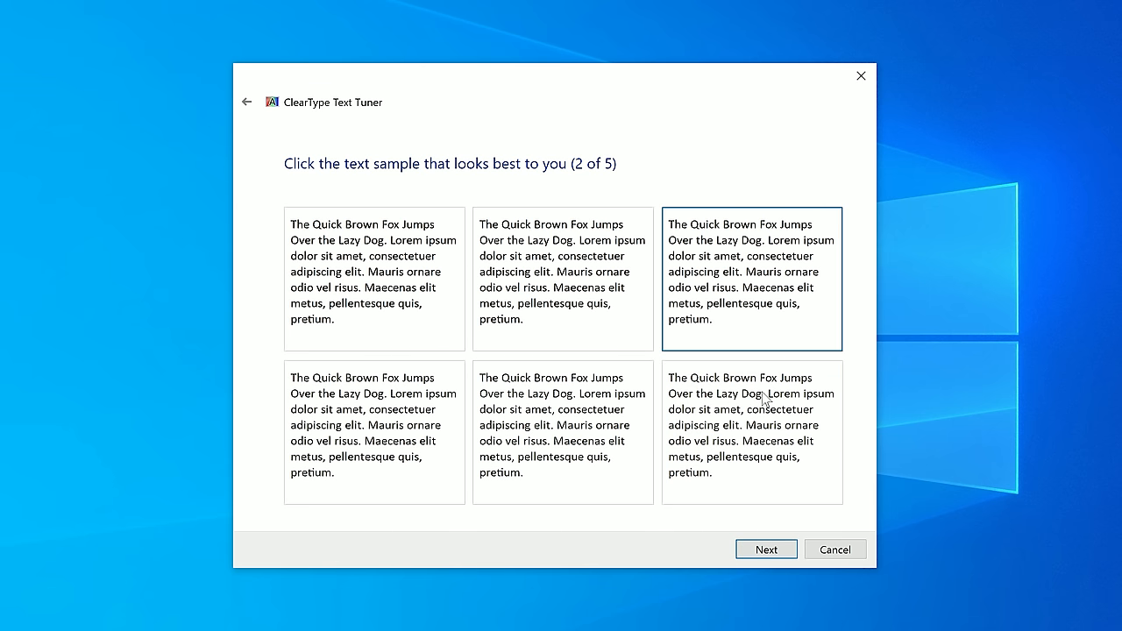
{"action": "left_click", "coordinate": [562, 278]}
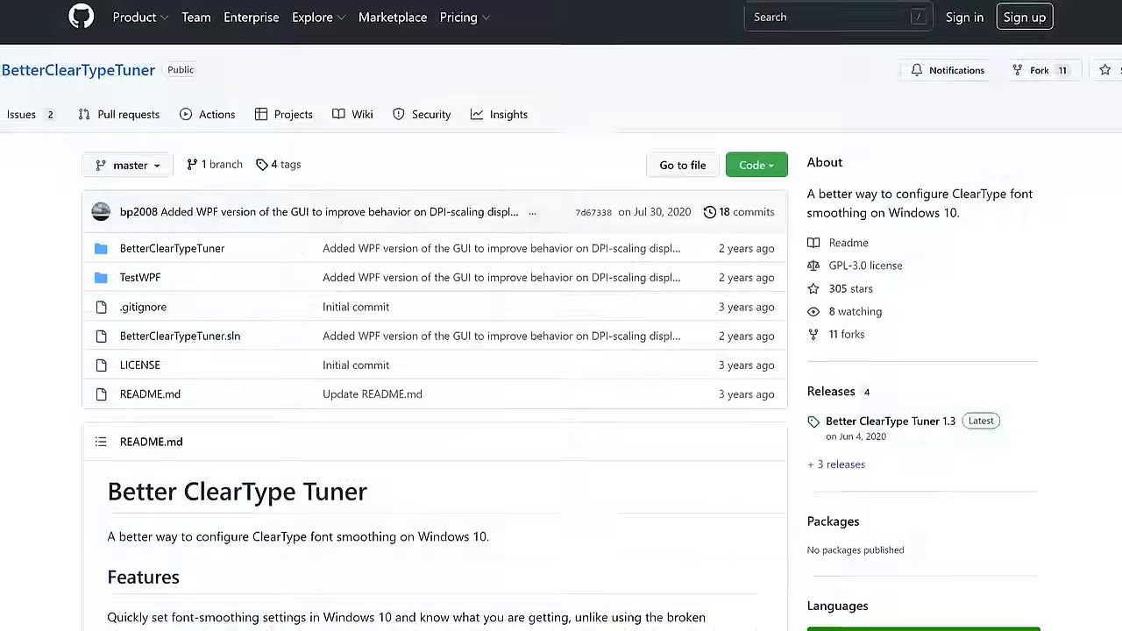
{"action": "scroll", "scroll_direction": "down", "scroll_amount": 3}
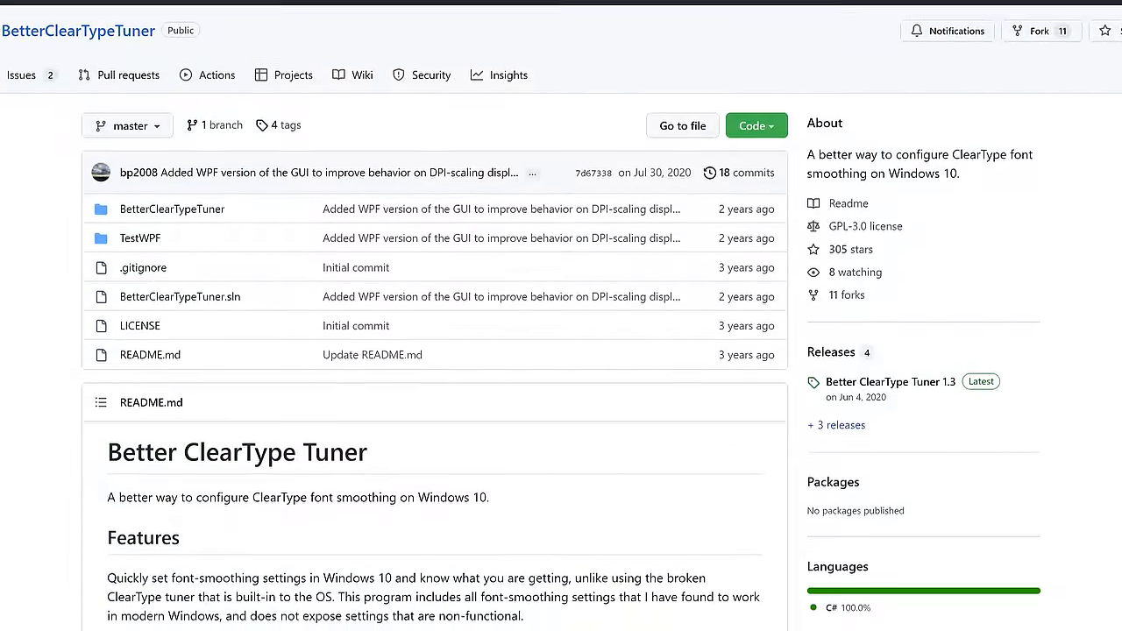
{"action": "scroll", "scroll_direction": "down", "scroll_amount": 3}
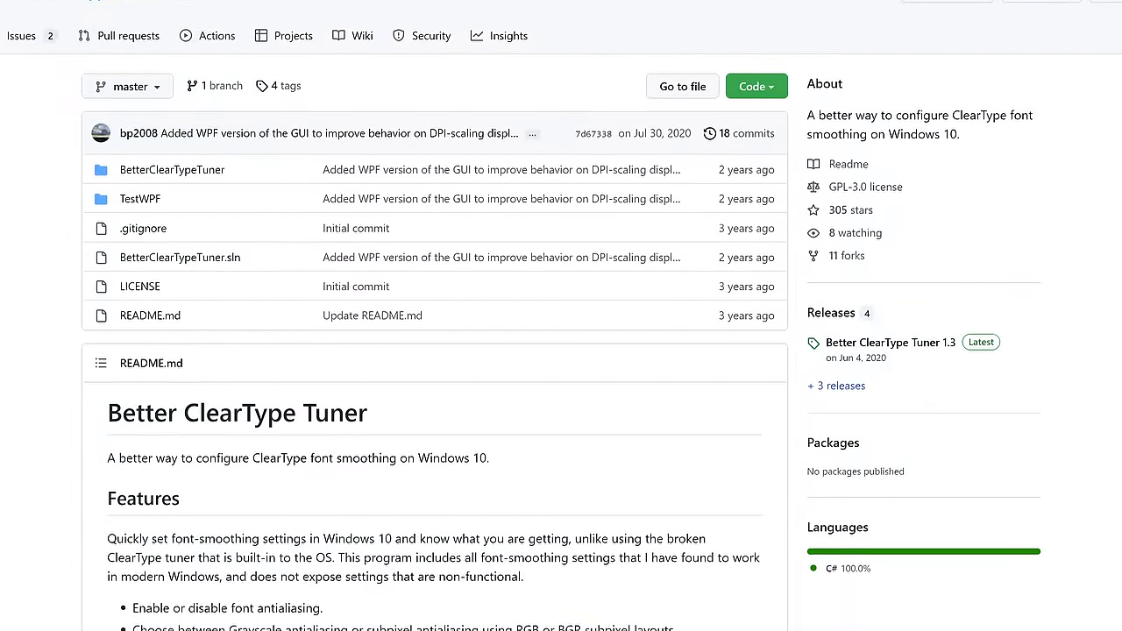
{"action": "scroll", "scroll_direction": "down", "scroll_amount": 3}
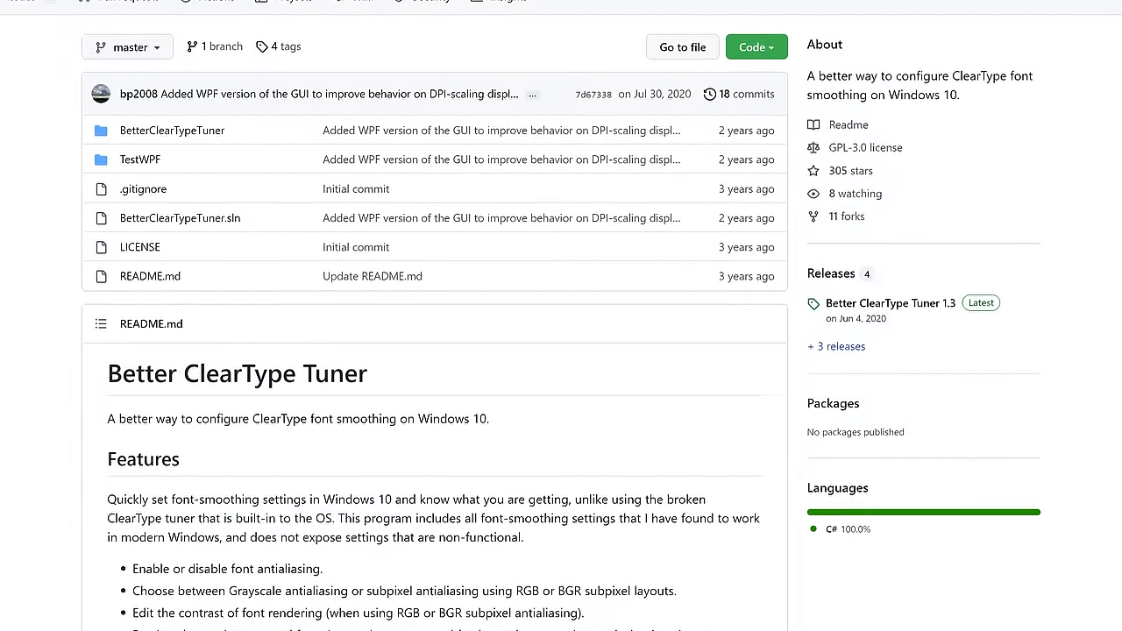
{"action": "scroll", "scroll_direction": "down", "scroll_amount": 3}
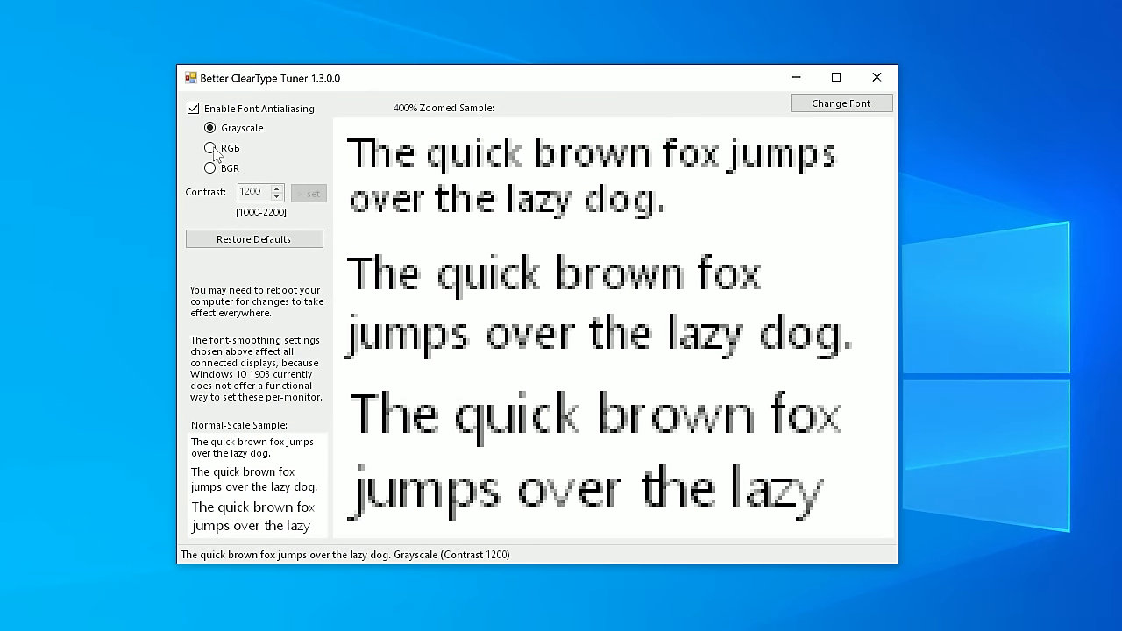
Step: Try BGR and grayscale antialiasing, then settle on RGB subpixel rendering
{"action": "left_click", "coordinate": [211, 169]}
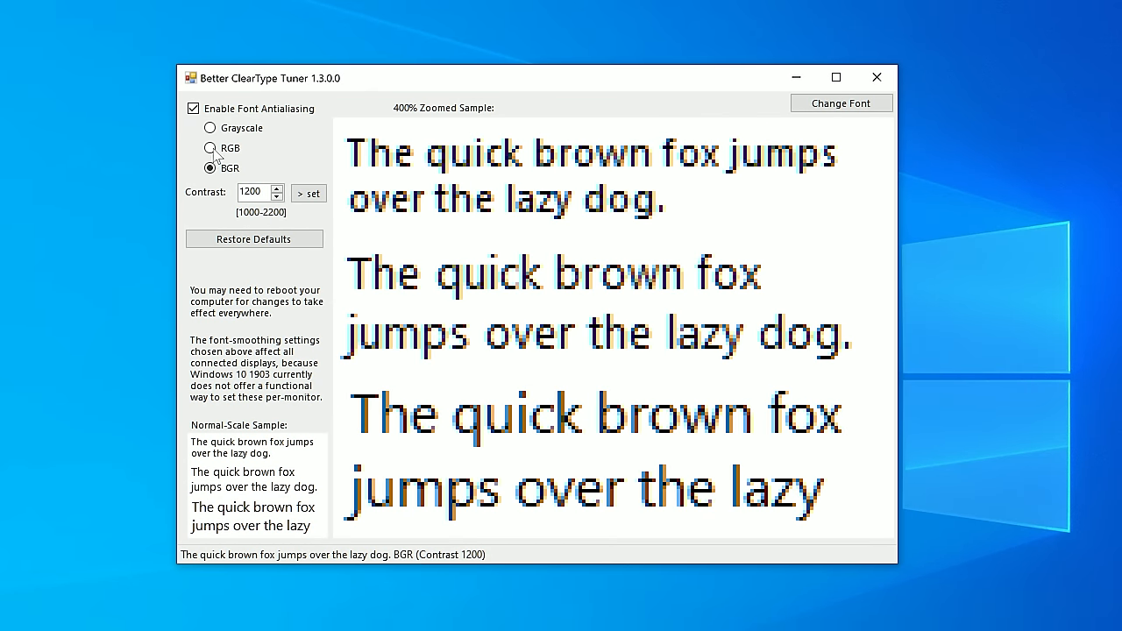
{"action": "left_click", "coordinate": [210, 128]}
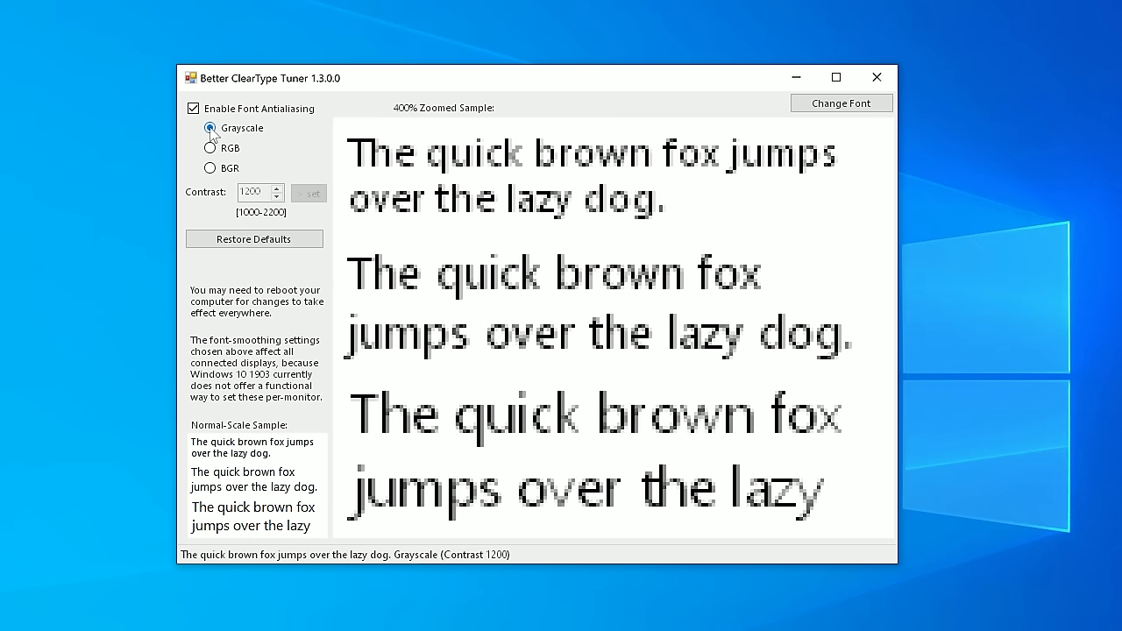
{"action": "left_click", "coordinate": [211, 147]}
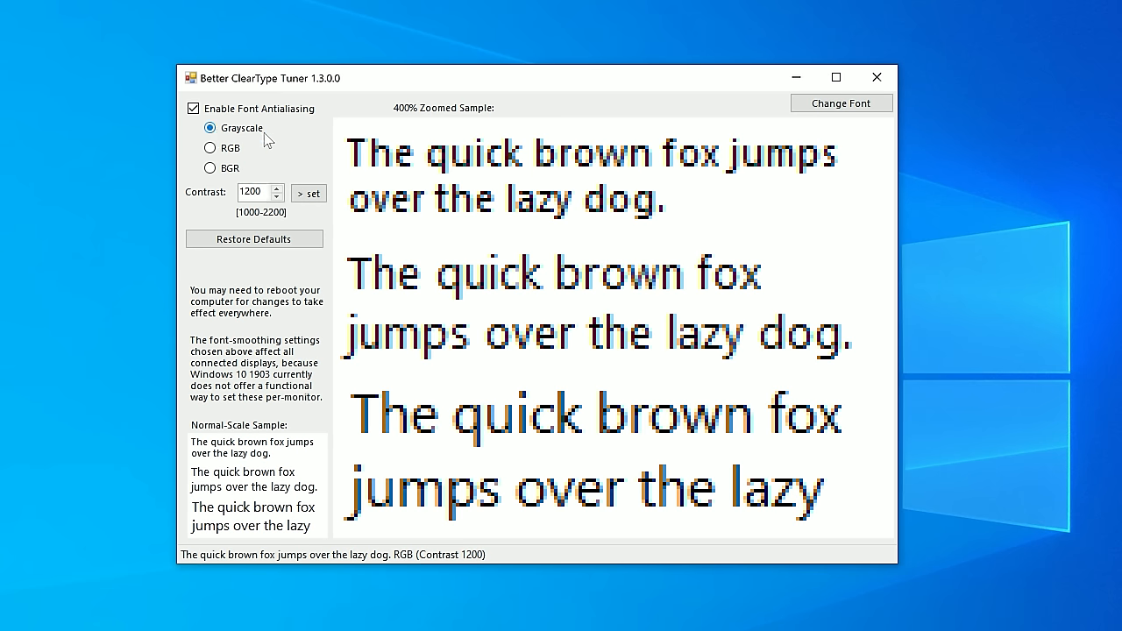
{"action": "left_click", "coordinate": [210, 128]}
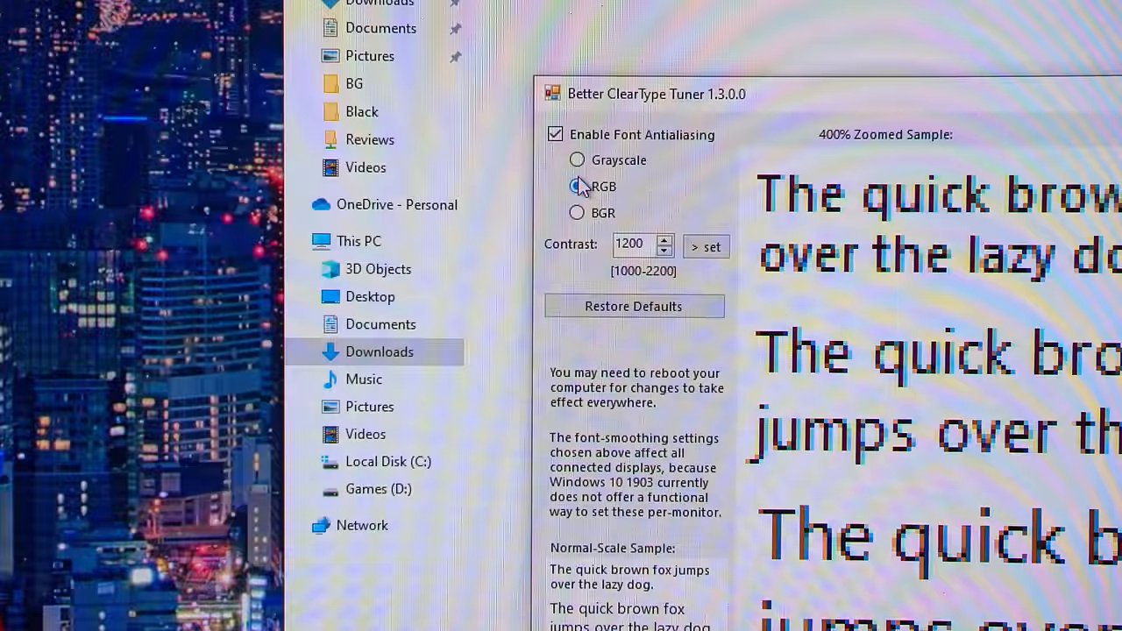
Step: Compare RGB against grayscale antialiasing twice on the monitor, leaving RGB selected
{"action": "left_click", "coordinate": [576, 159]}
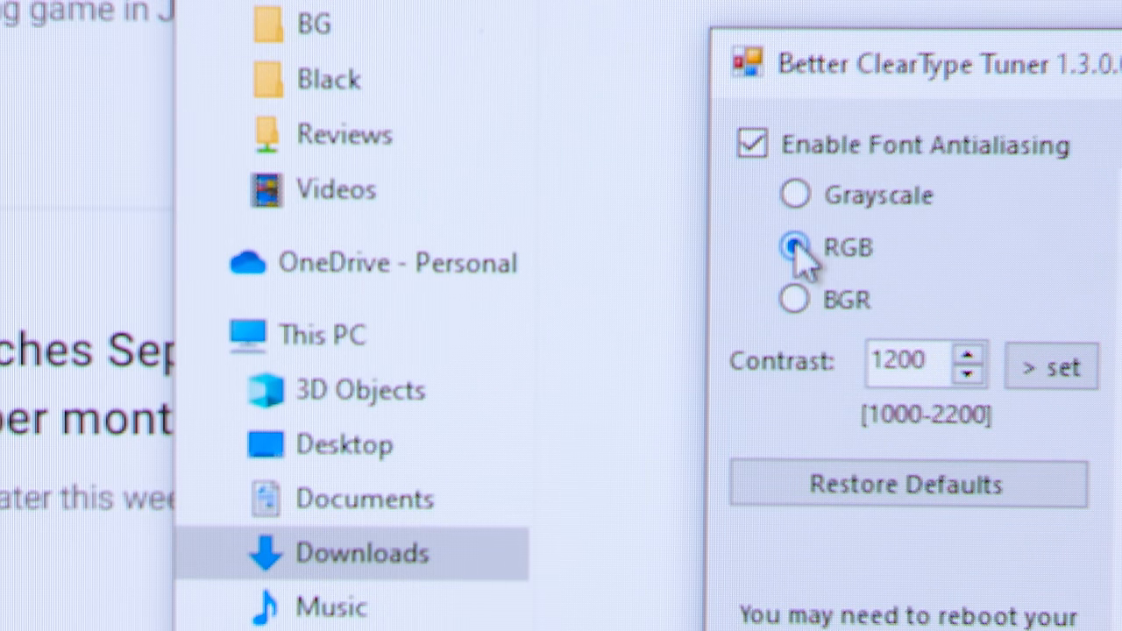
{"action": "left_click", "coordinate": [791, 194]}
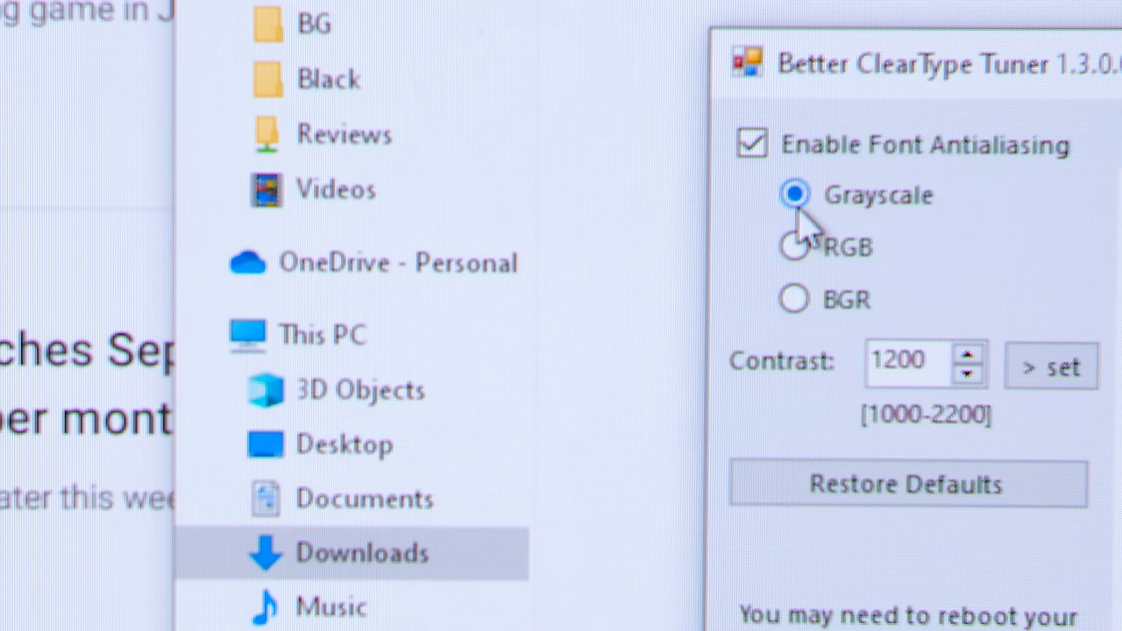
{"action": "left_click", "coordinate": [789, 247]}
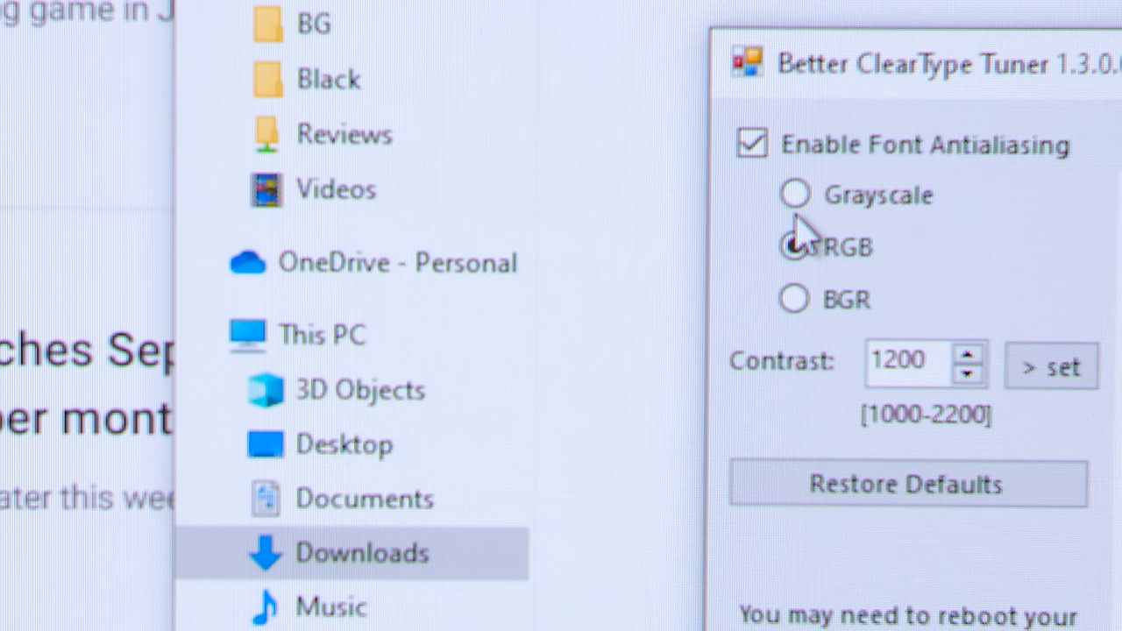
{"action": "left_click", "coordinate": [792, 194]}
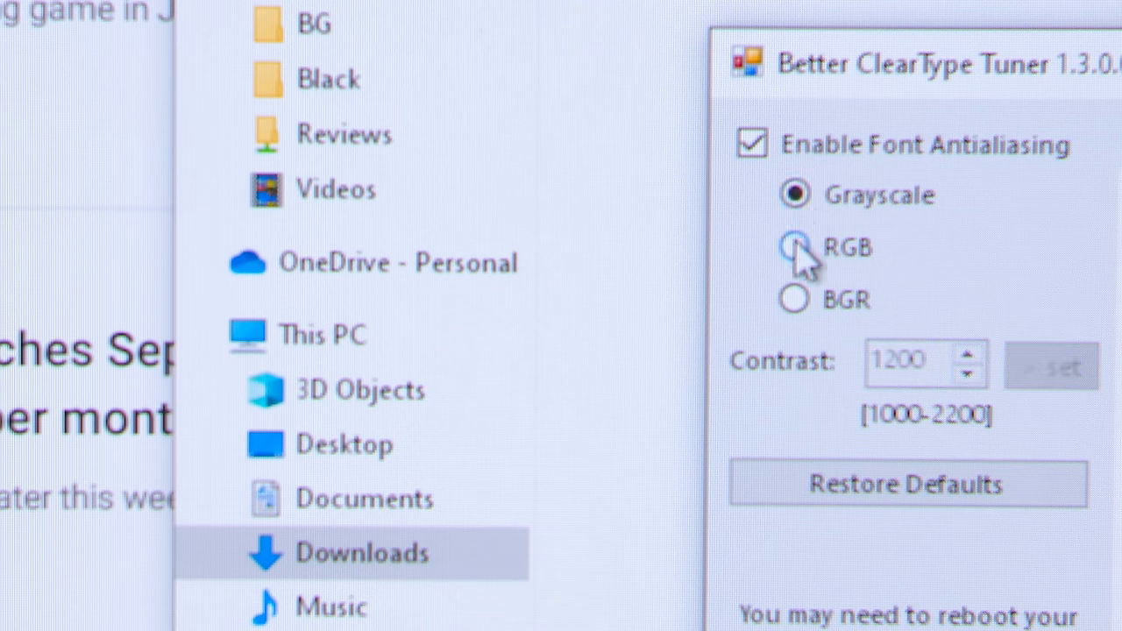
{"action": "left_click", "coordinate": [789, 247]}
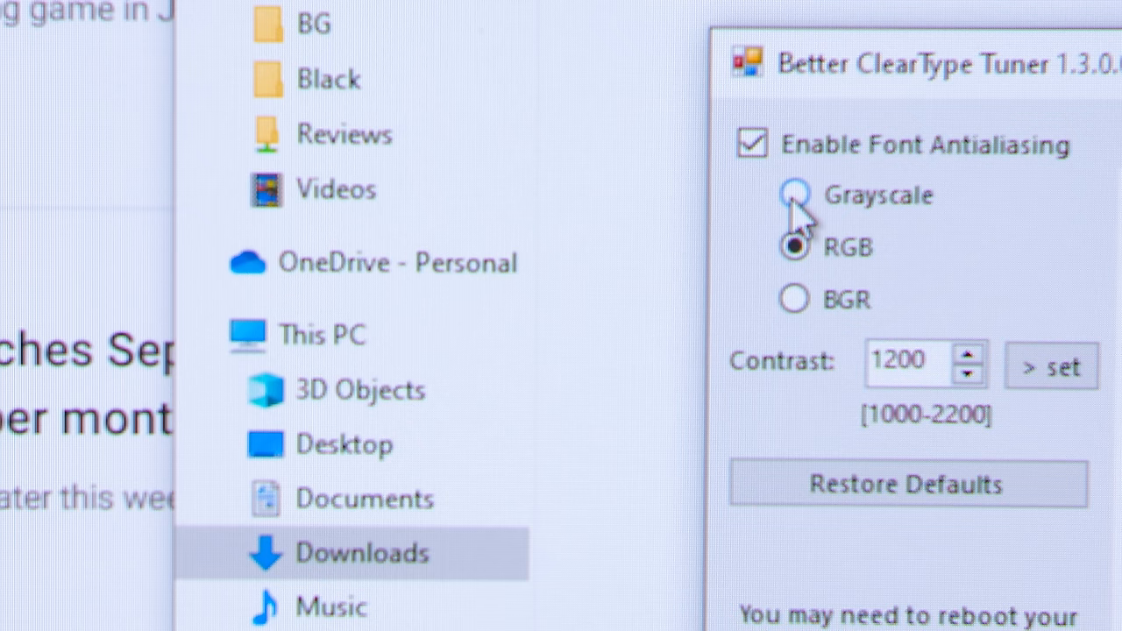
{"action": "left_click", "coordinate": [794, 195]}
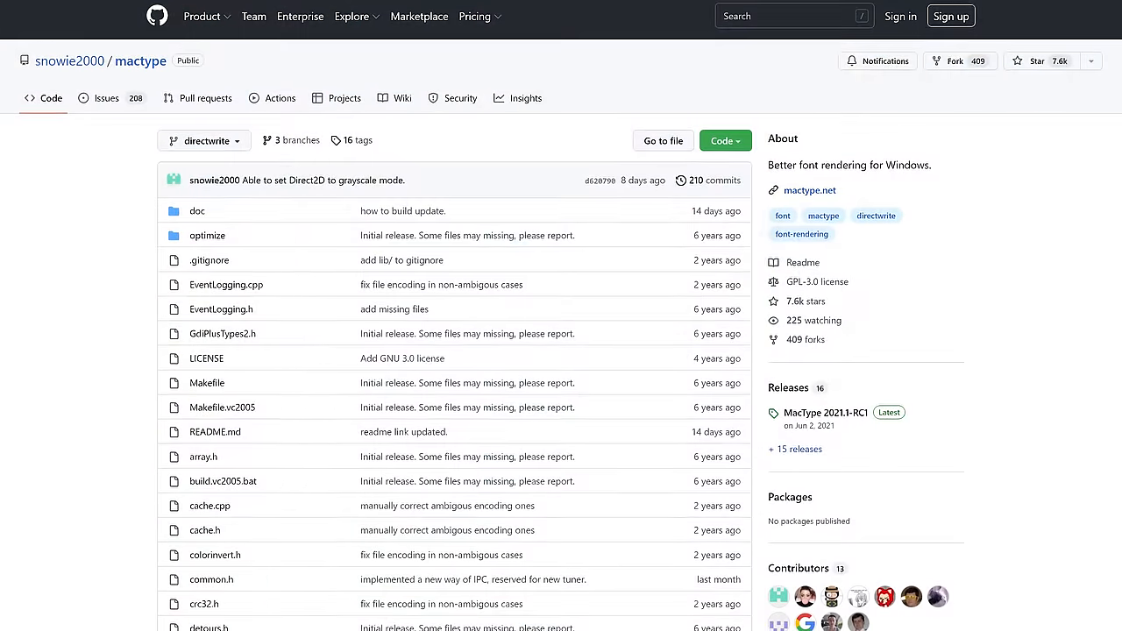
{"action": "scroll", "scroll_direction": "down", "scroll_amount": 3}
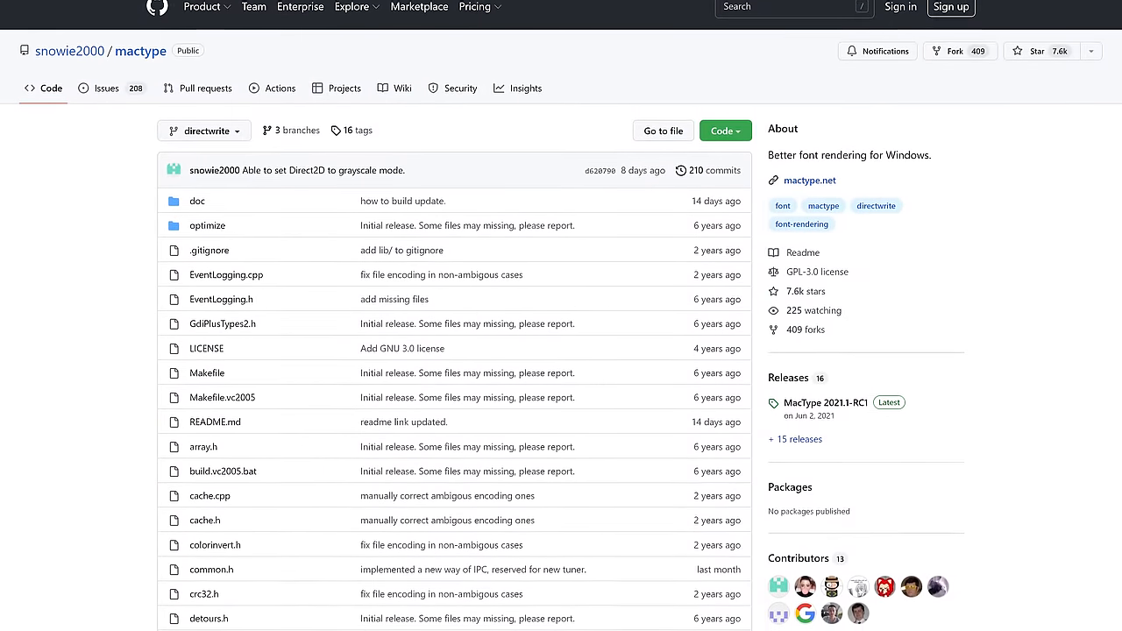
{"action": "scroll", "scroll_direction": "down", "scroll_amount": 3}
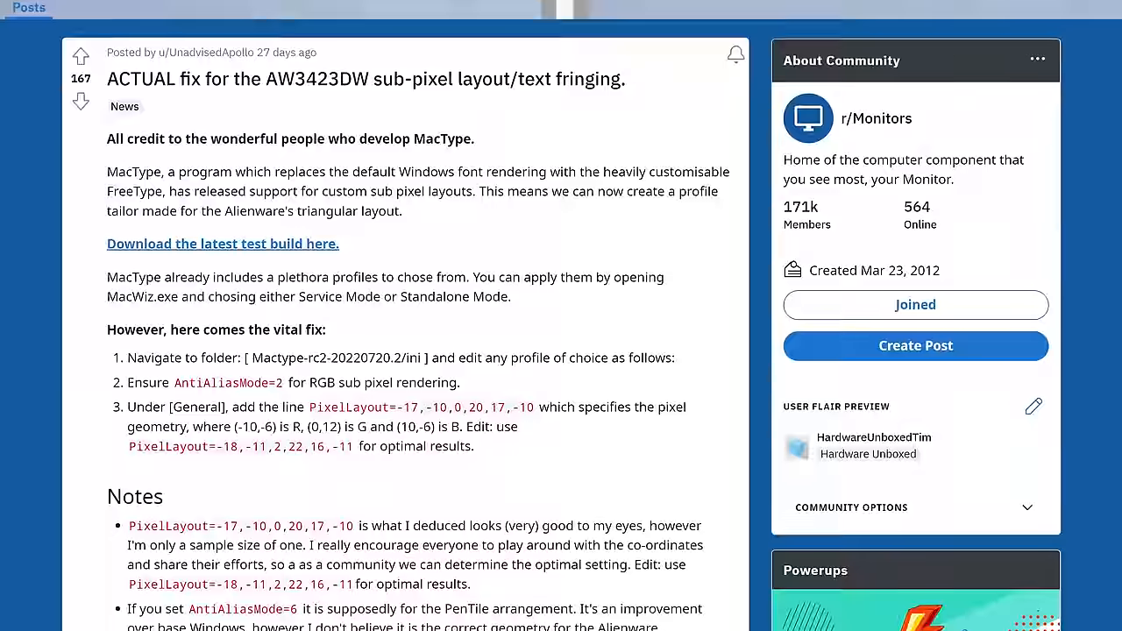
Step: Scroll the r/Monitors post down to its 'EDIT: Use this geometry' PixelLayout section
{"action": "scroll", "scroll_direction": "down", "scroll_amount": 3}
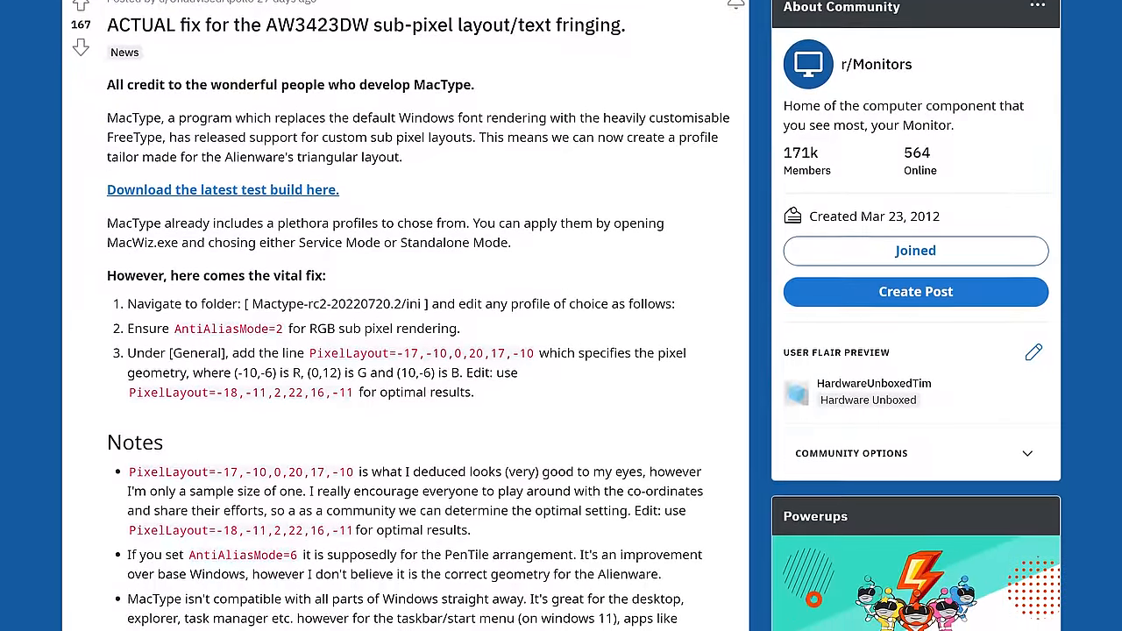
{"action": "scroll", "scroll_direction": "down", "scroll_amount": 3}
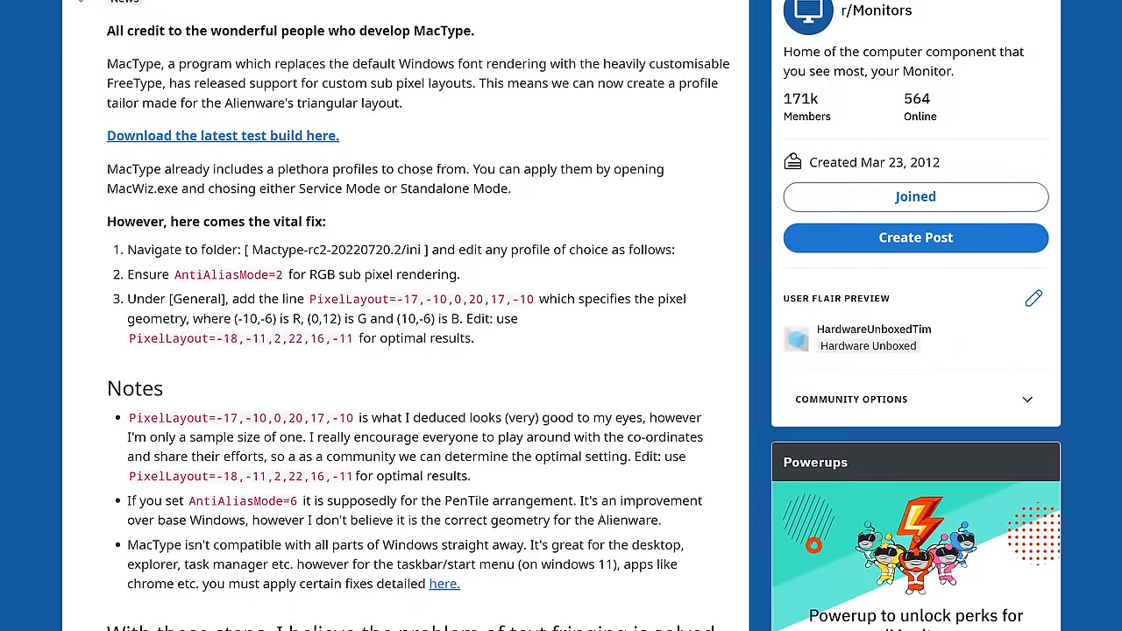
{"action": "scroll", "scroll_direction": "down", "scroll_amount": 3}
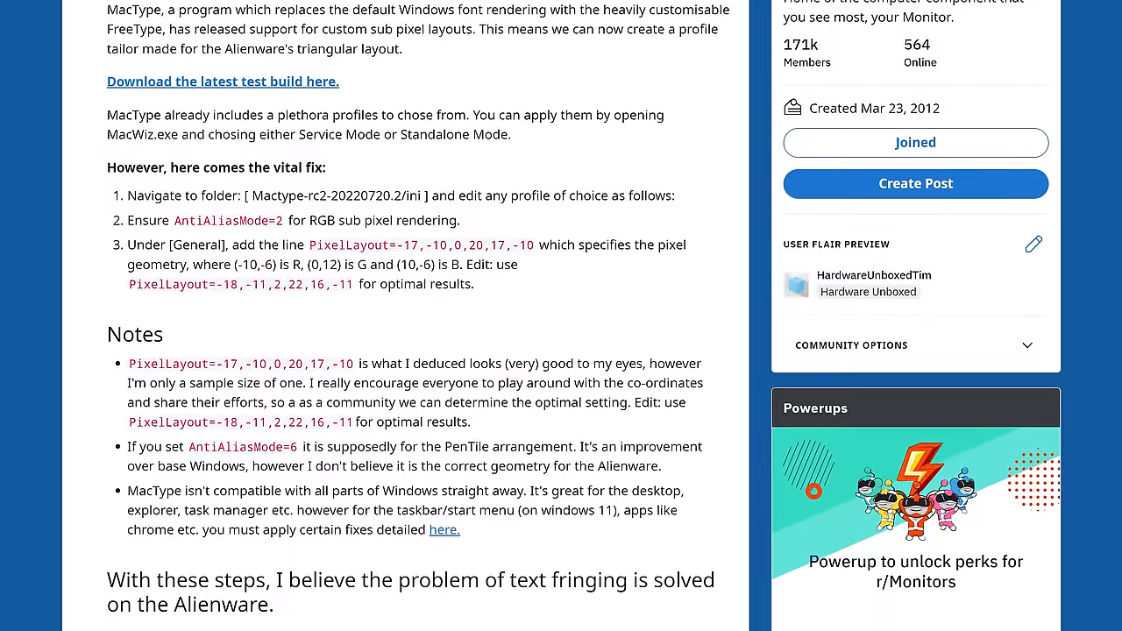
{"action": "scroll", "scroll_direction": "down", "scroll_amount": 3}
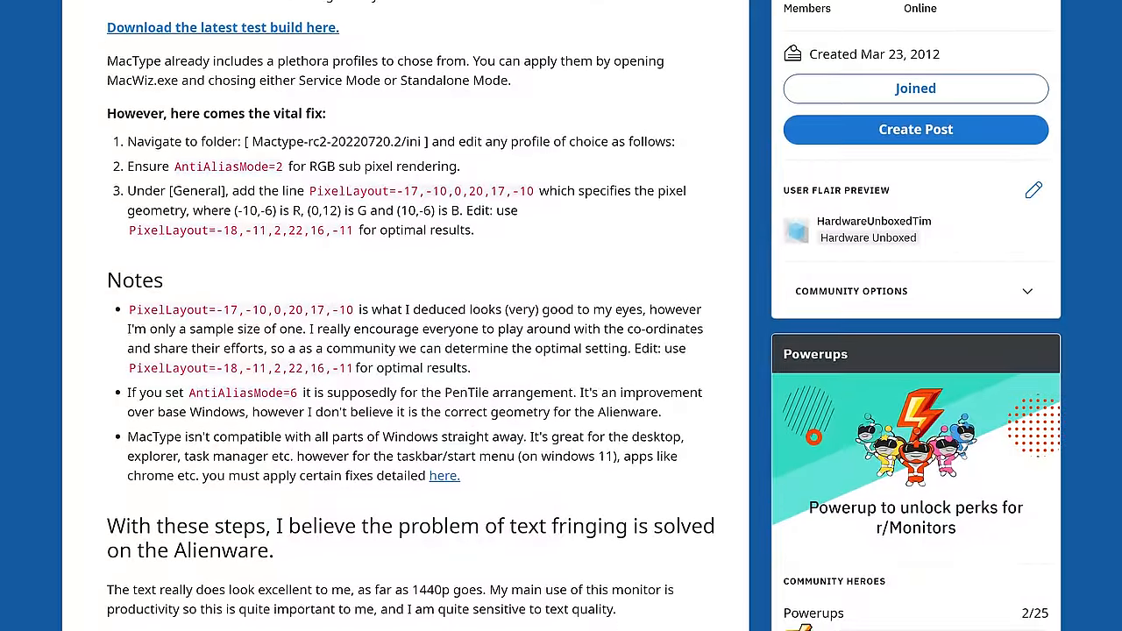
{"action": "scroll", "scroll_direction": "down", "scroll_amount": 3}
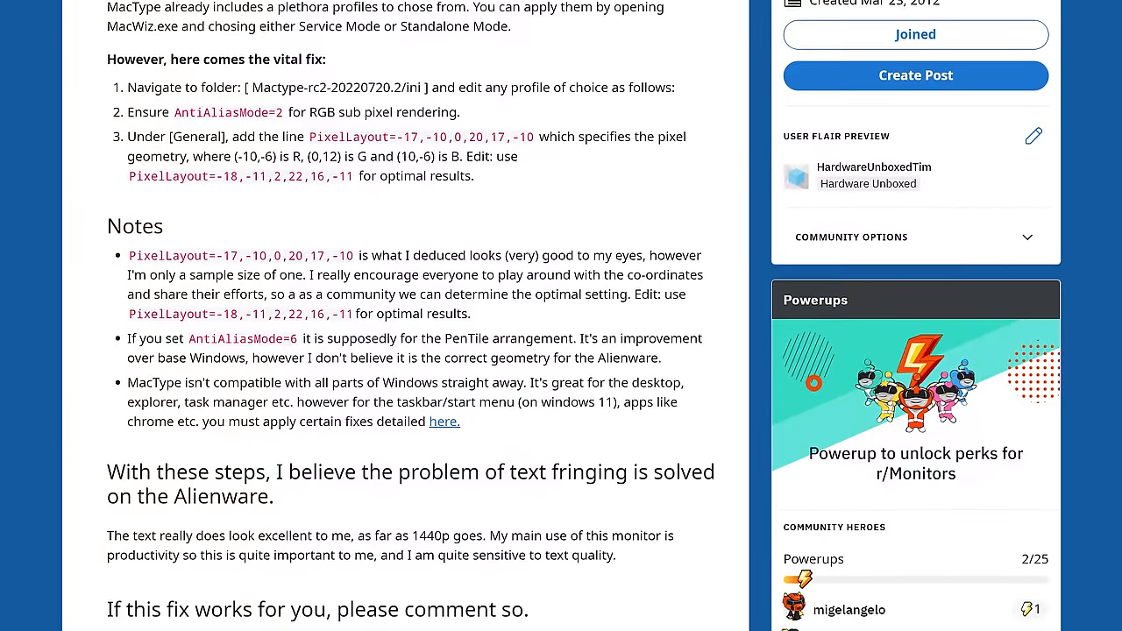
{"action": "scroll", "scroll_direction": "down", "scroll_amount": 3}
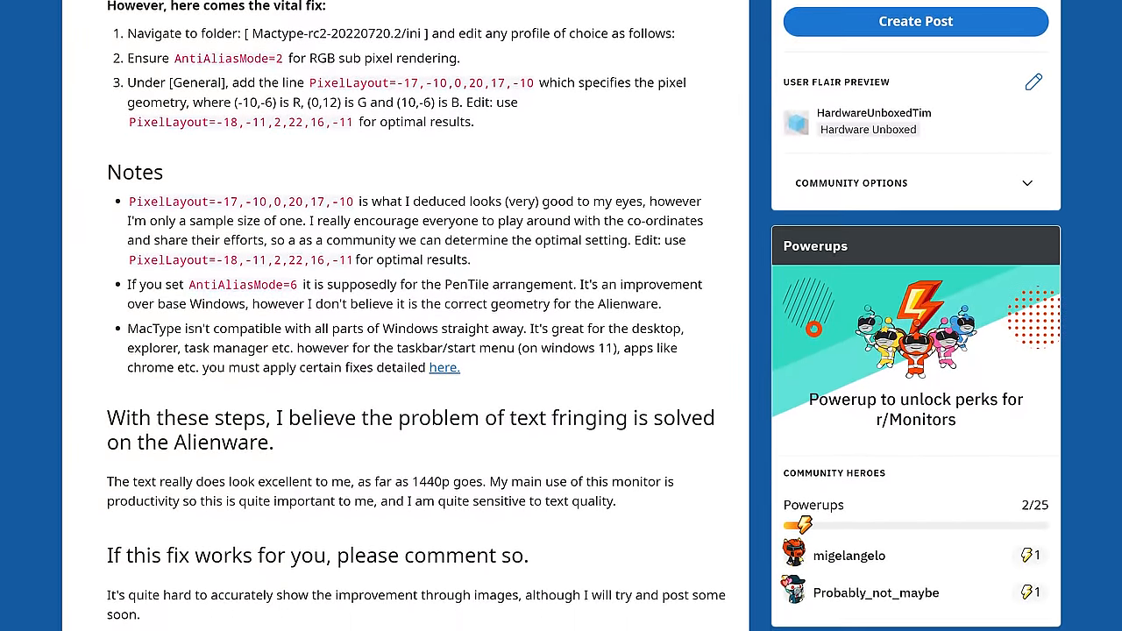
{"action": "scroll", "scroll_direction": "down", "scroll_amount": 3}
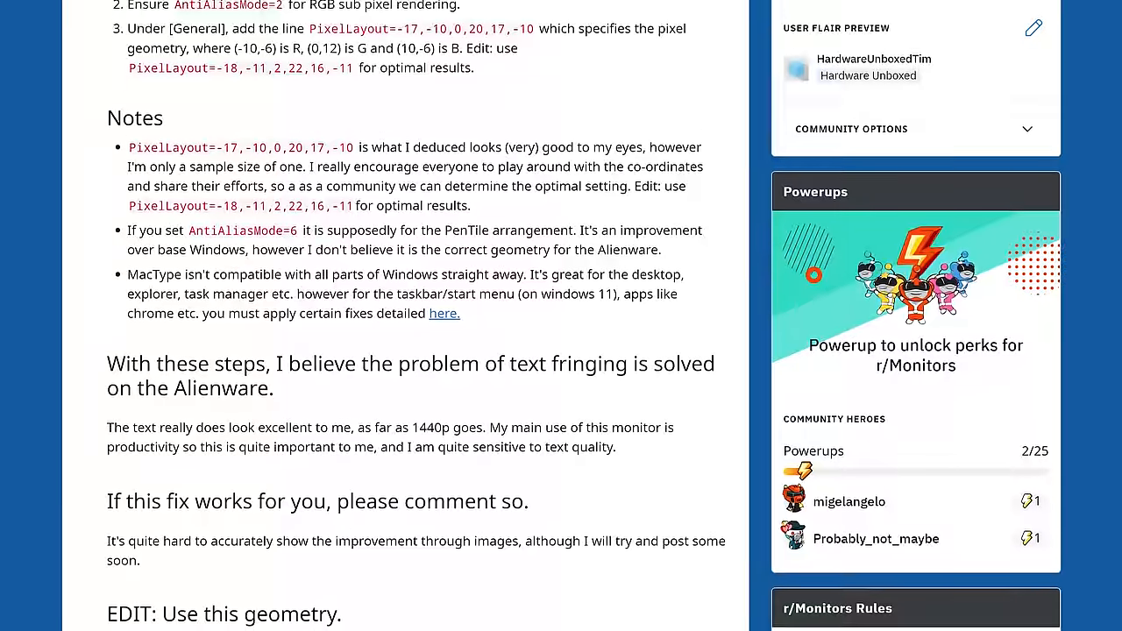
{"action": "scroll", "scroll_direction": "down", "scroll_amount": 3}
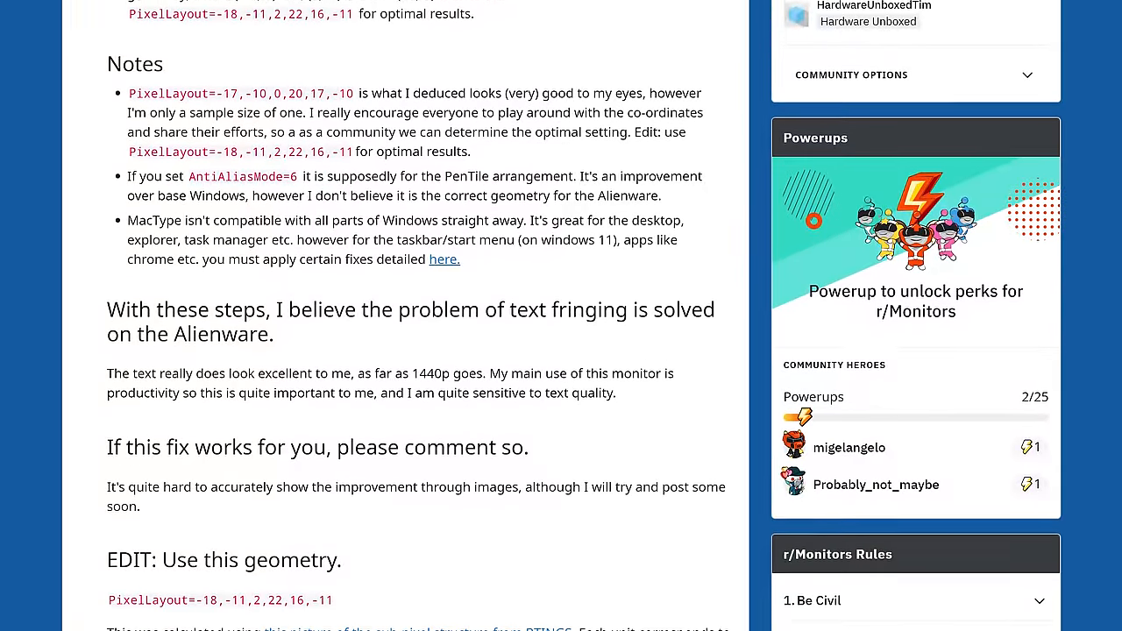
{"action": "scroll", "scroll_direction": "down", "scroll_amount": 3}
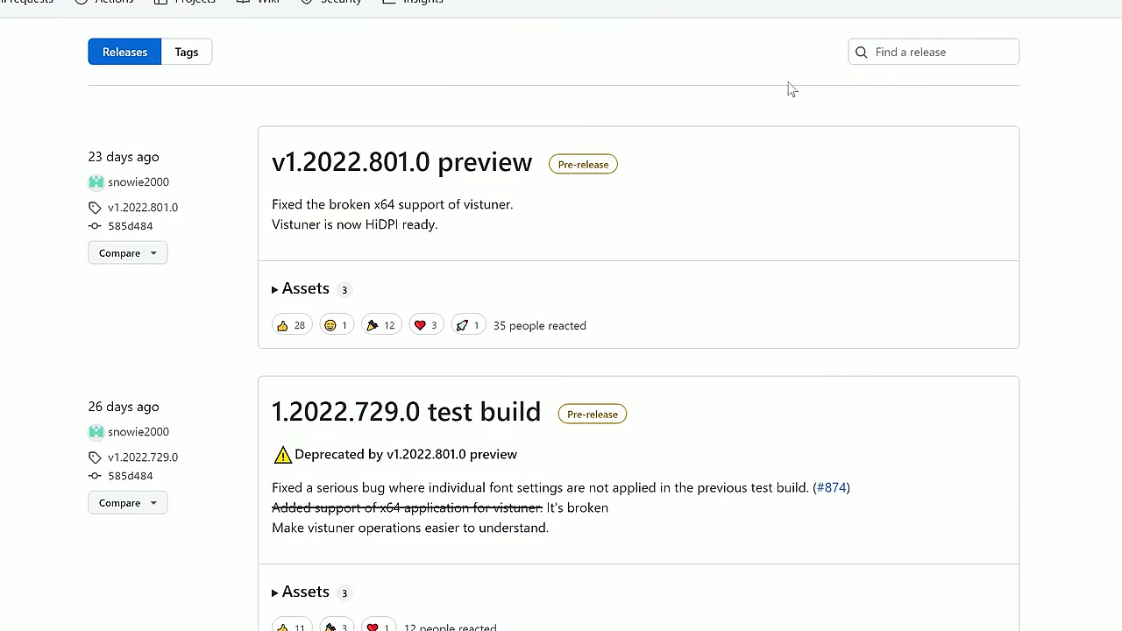
{"action": "mouse_move", "coordinate": [285, 117]}
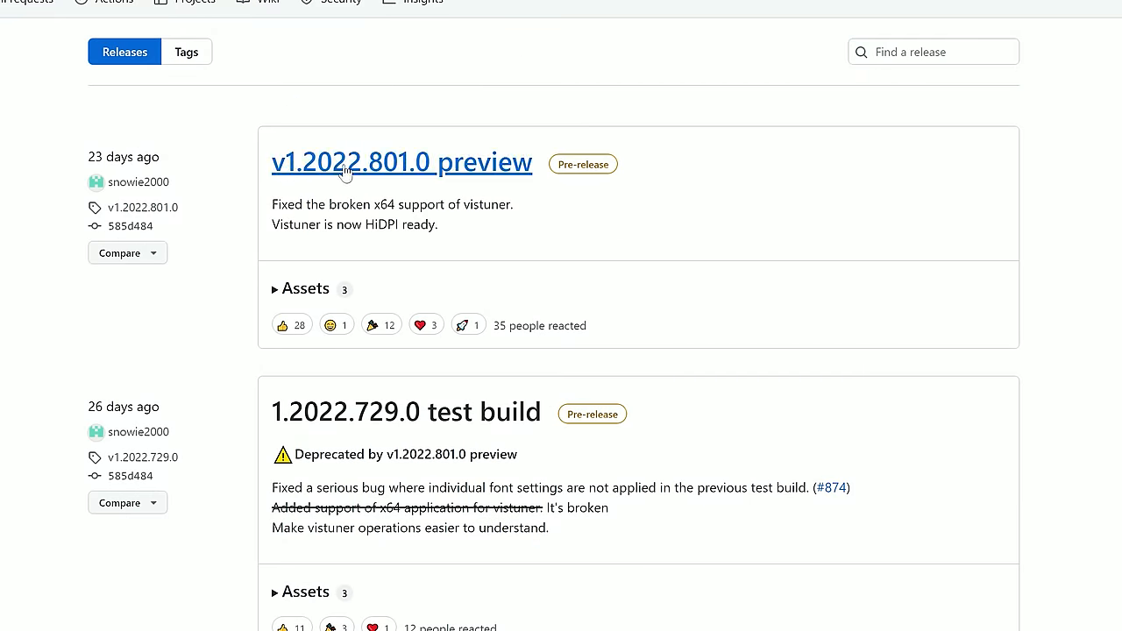
Step: Open the v1.2022.801.0 preview release listing the mactype-test-20220801.7z asset
{"action": "left_click", "coordinate": [402, 162]}
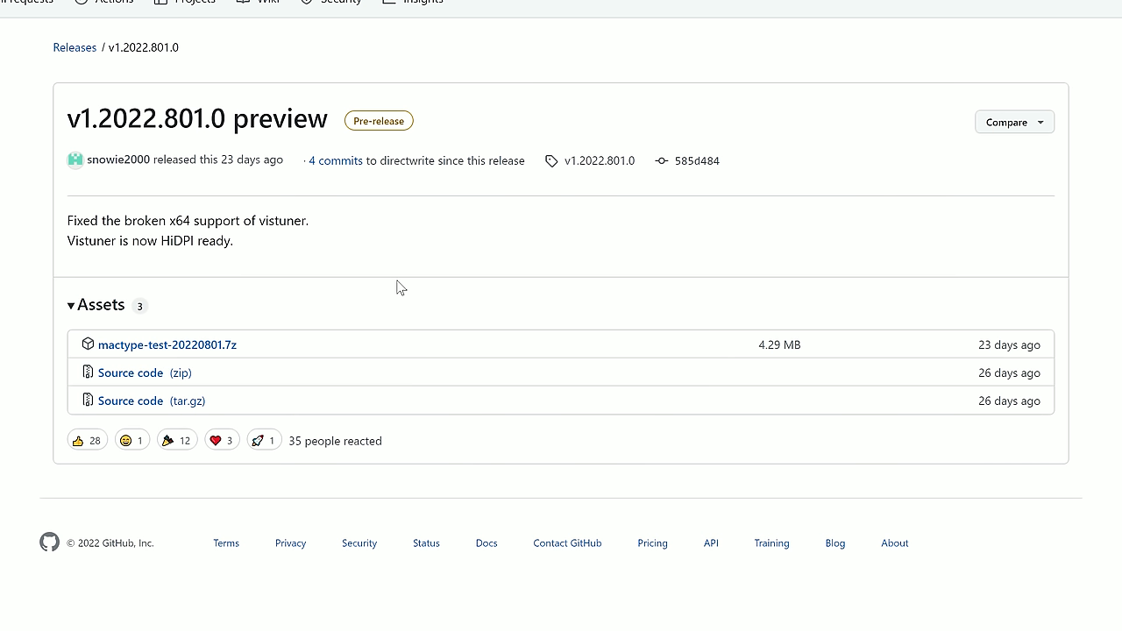
{"action": "mouse_move", "coordinate": [381, 259]}
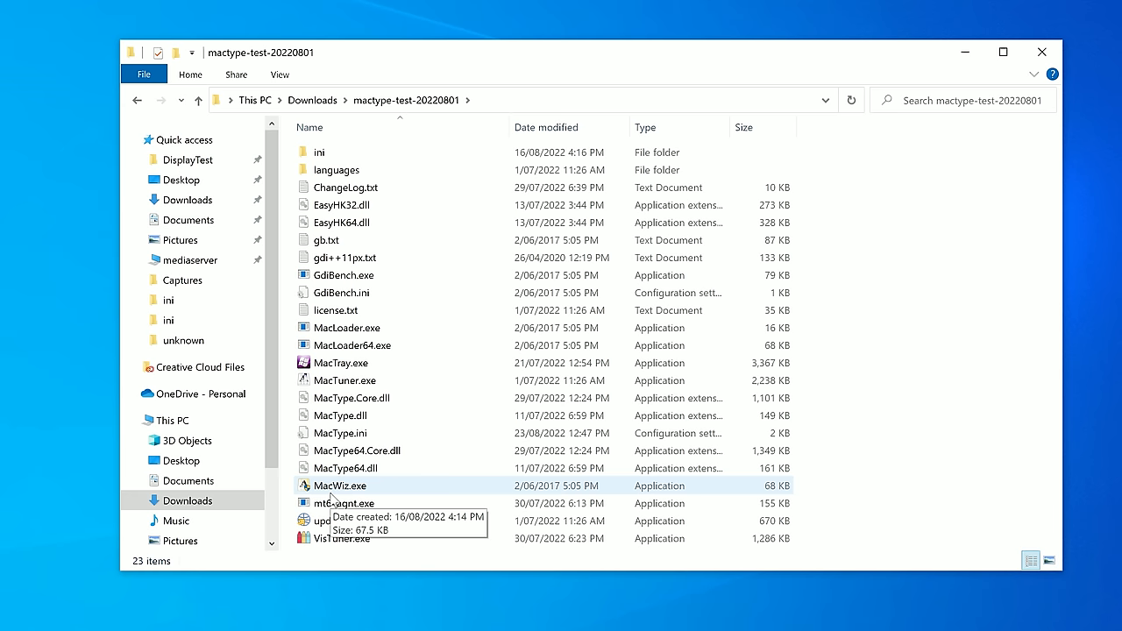
Step: Run MacWiz.exe and set MacType to Load with MacTray in Standalone mode
{"action": "double_click", "coordinate": [337, 486]}
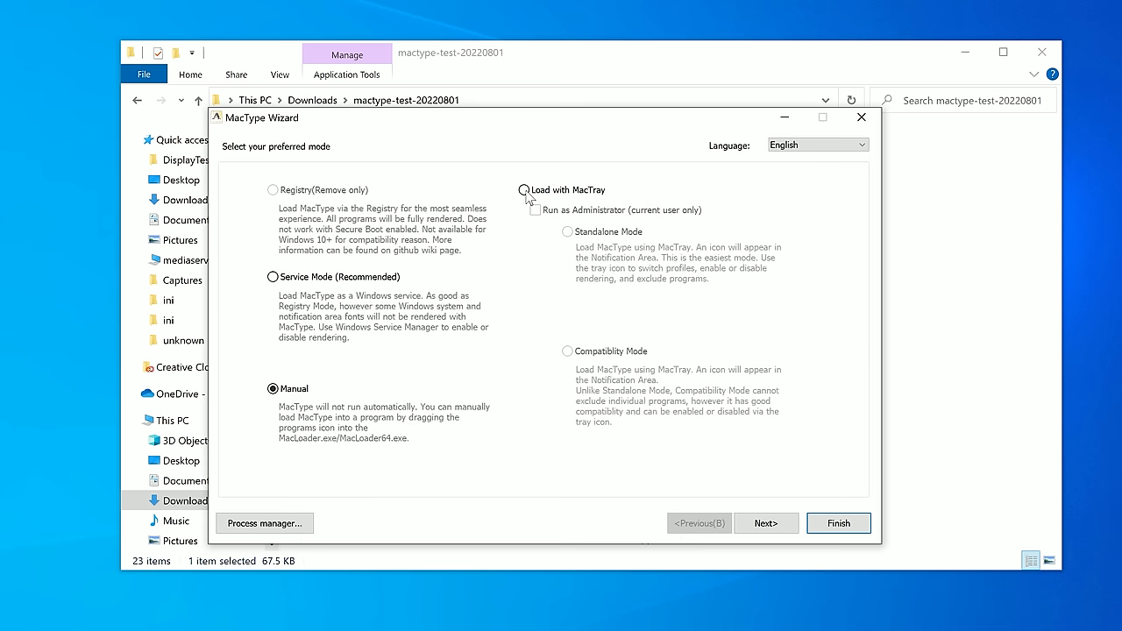
{"action": "left_click", "coordinate": [838, 523]}
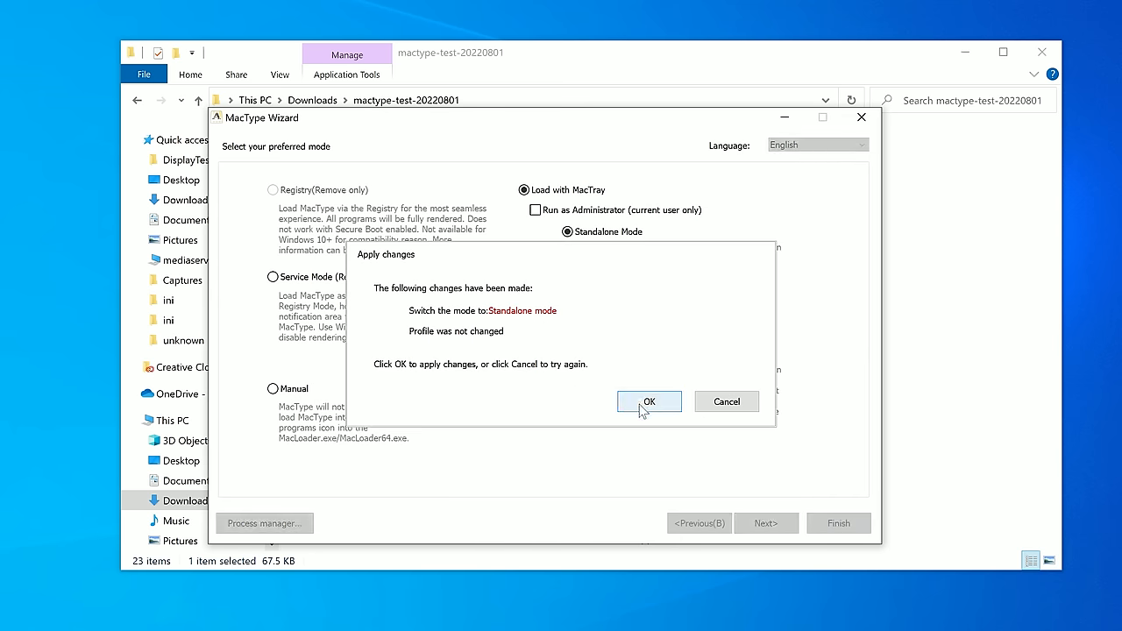
{"action": "left_click", "coordinate": [648, 402]}
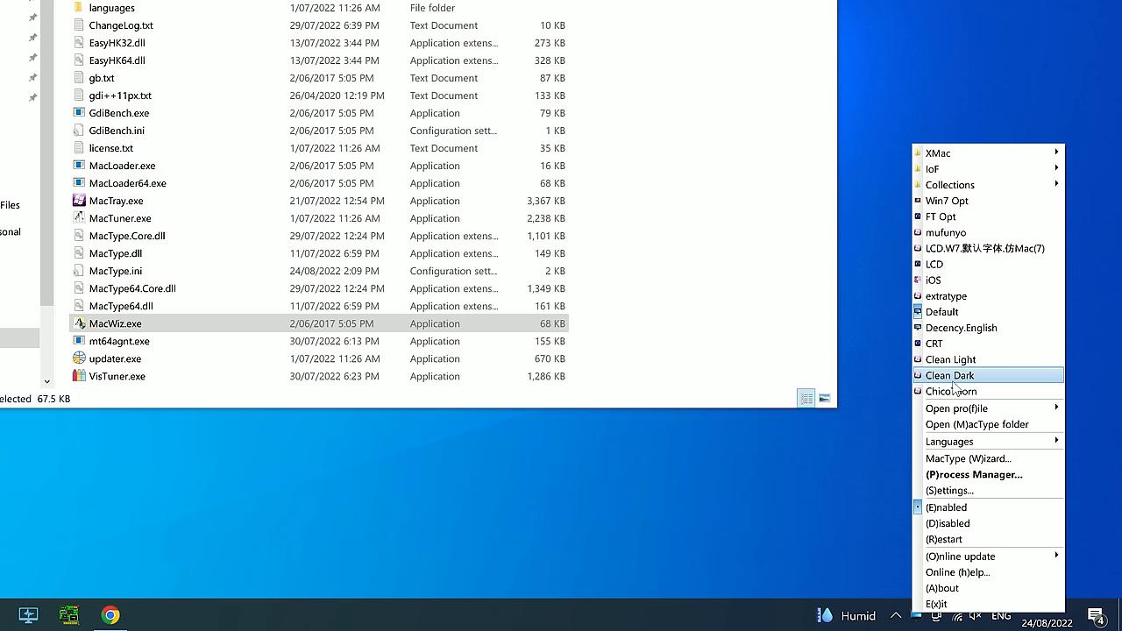
{"action": "mouse_move", "coordinate": [964, 345]}
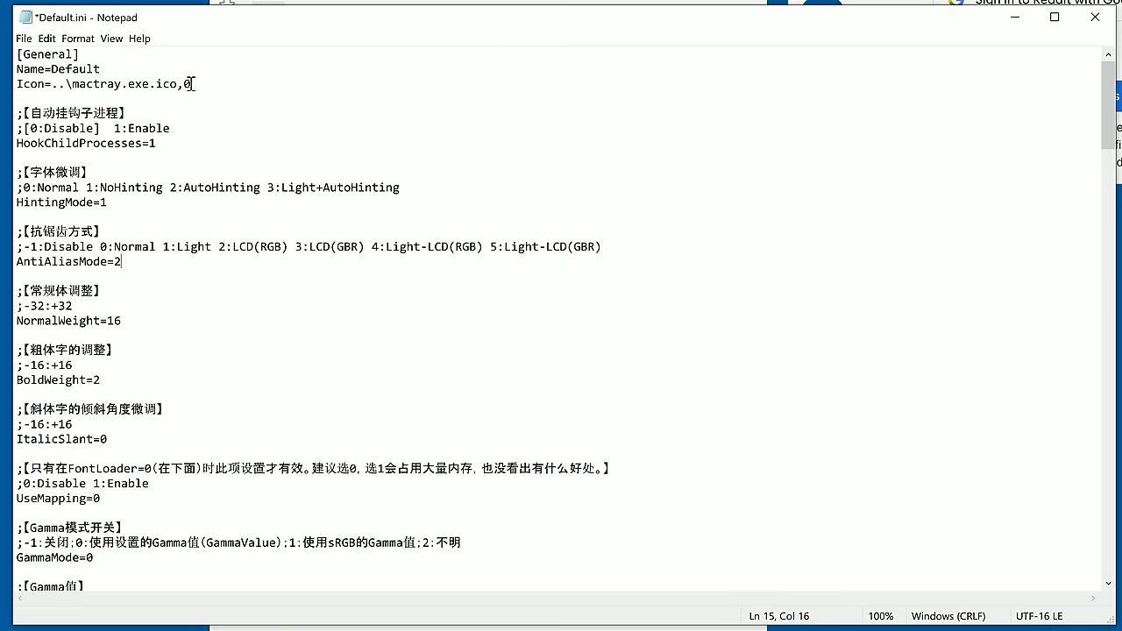
Step: Add PixelLayout=-18,-11,2,22,16,-11, rename profile Default_AW3423DW, disable MacTray, and pick Service Mode
{"action": "type", "text": "PixelLayout=-18,-11,2,22,16,-11"}
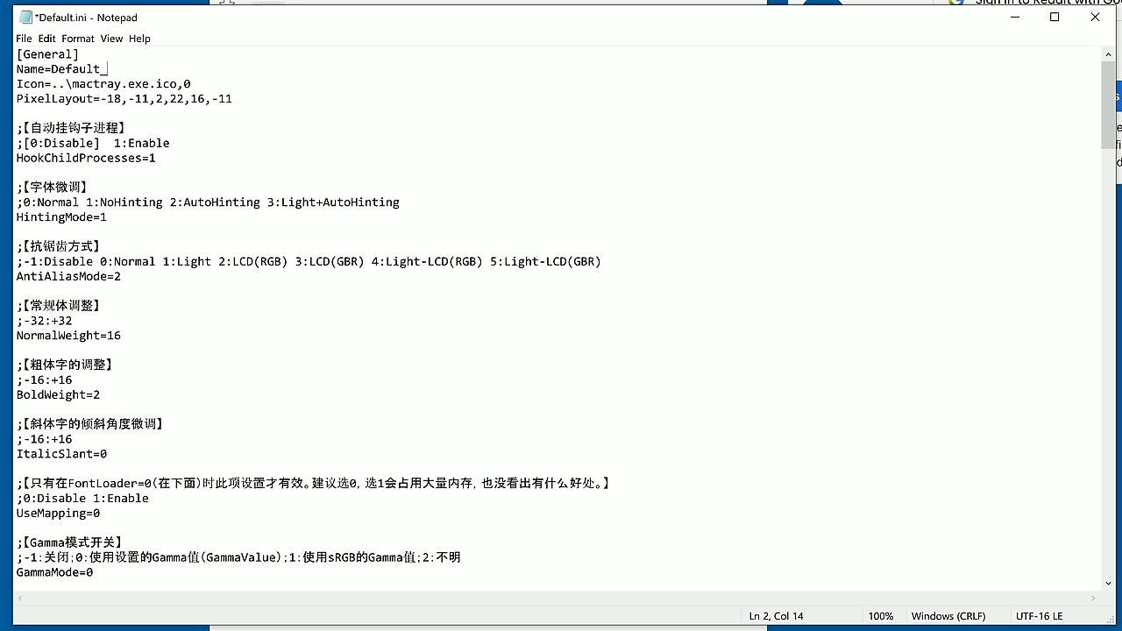
{"action": "type", "text": "_AW3423DW"}
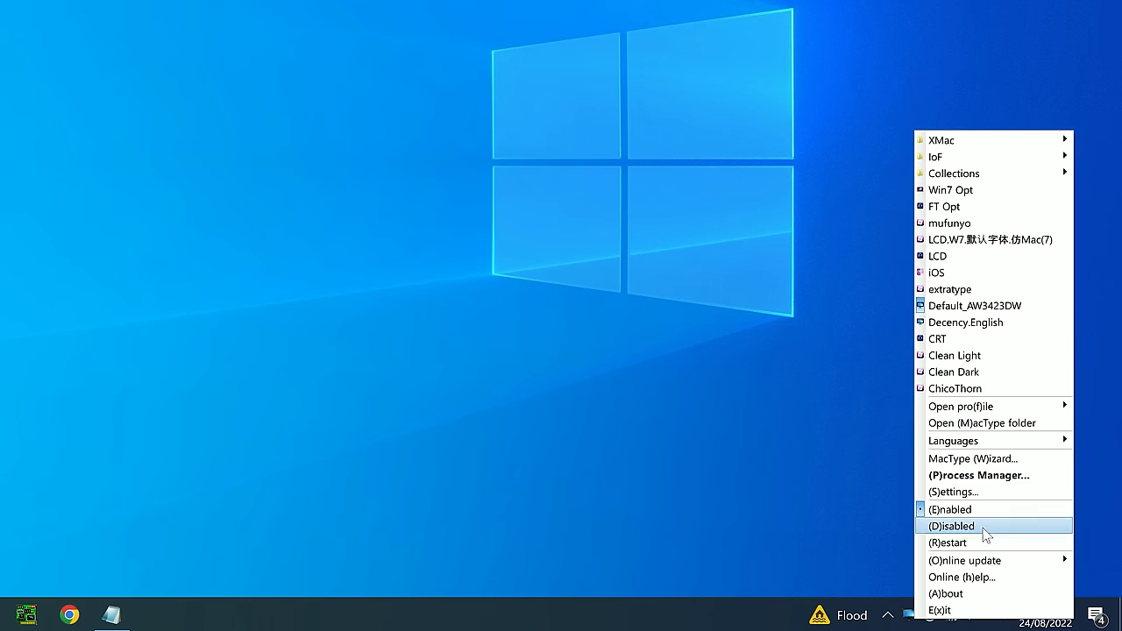
{"action": "left_click", "coordinate": [952, 525]}
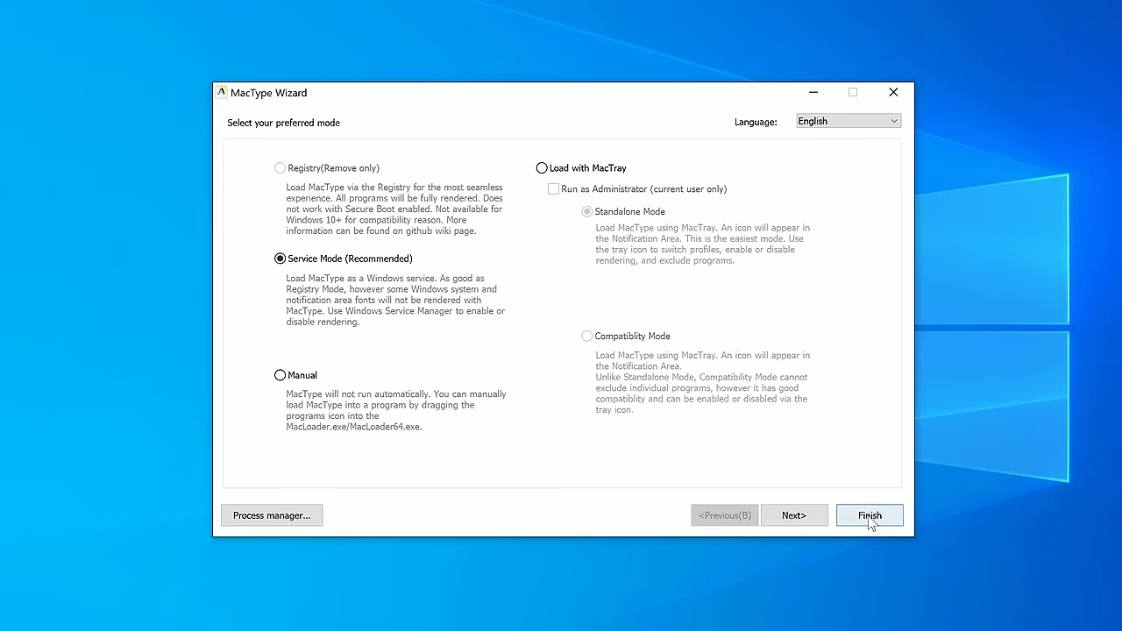
{"action": "left_click", "coordinate": [869, 515]}
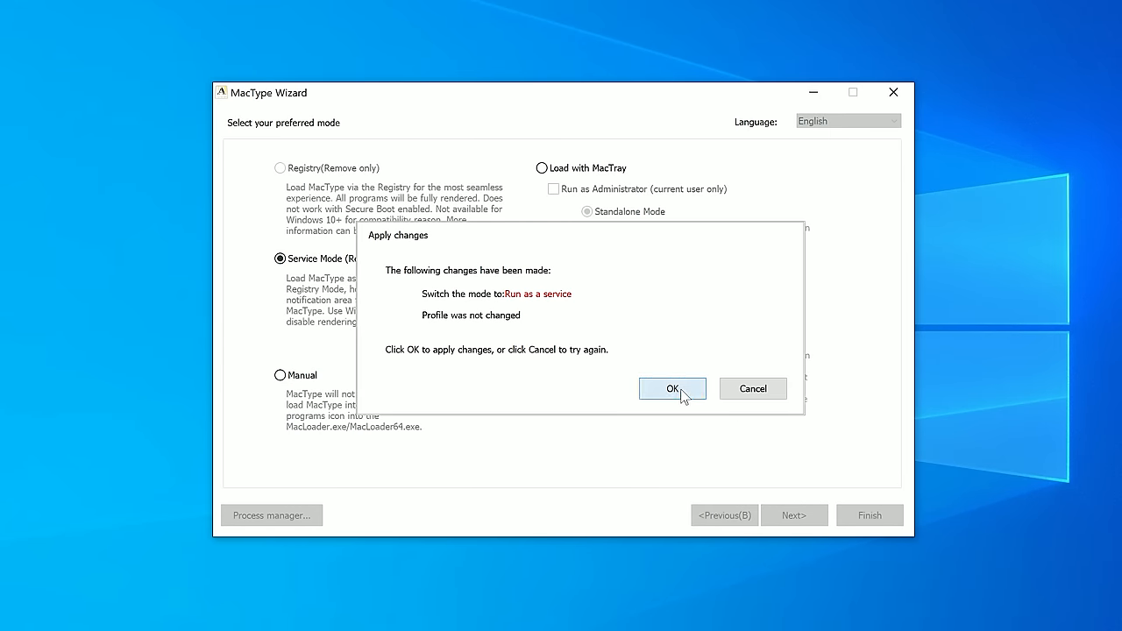